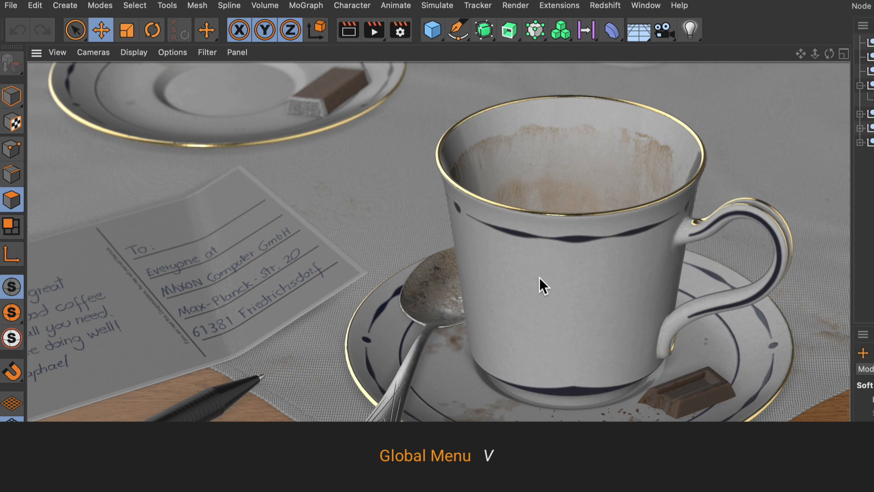
Dismiss the quick menu over the teacup scene without choosing anything.
click(540, 284)
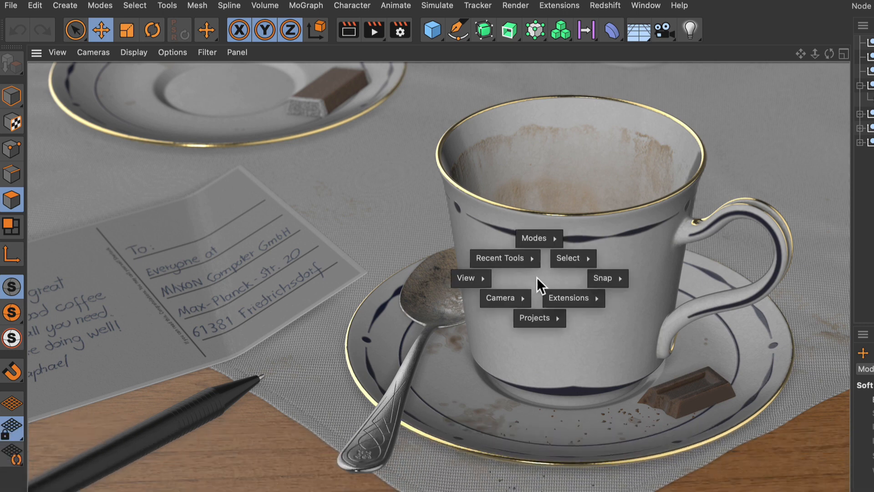
click(199, 219)
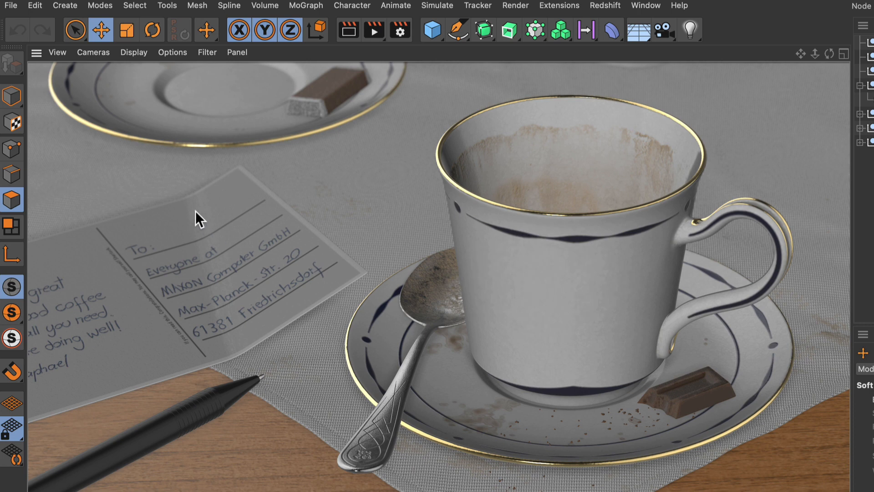
mouse_move(184, 203)
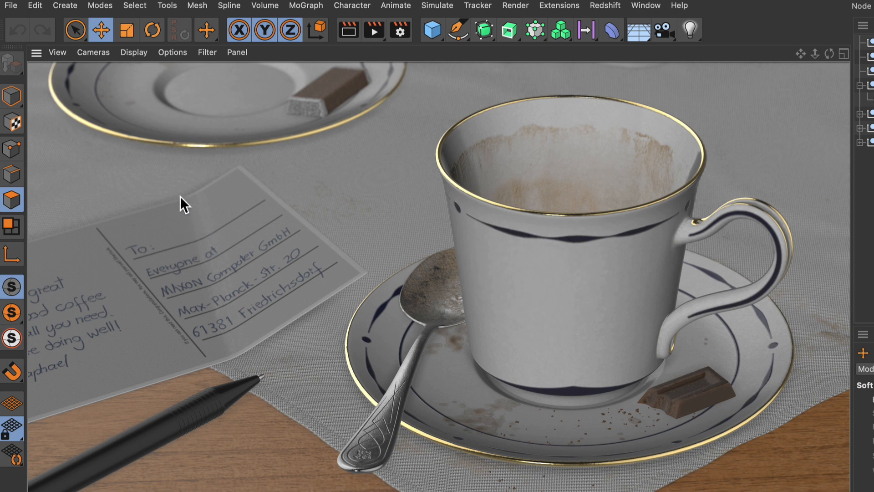
right_click(179, 202)
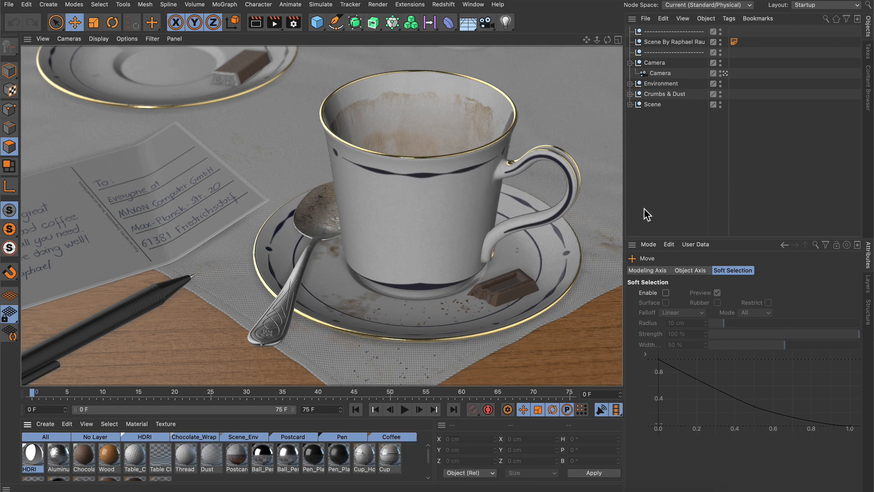
Bring the V global popup back and expand its Select submenu of selection tools.
right_click(449, 224)
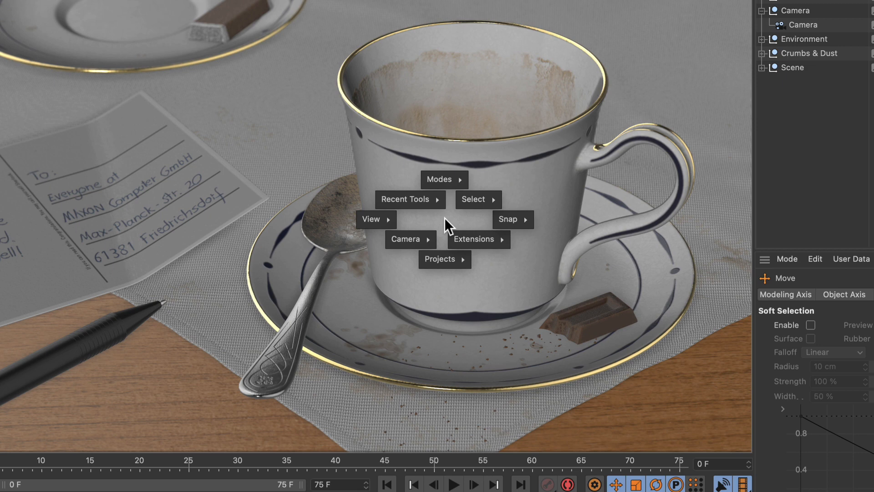
click(443, 180)
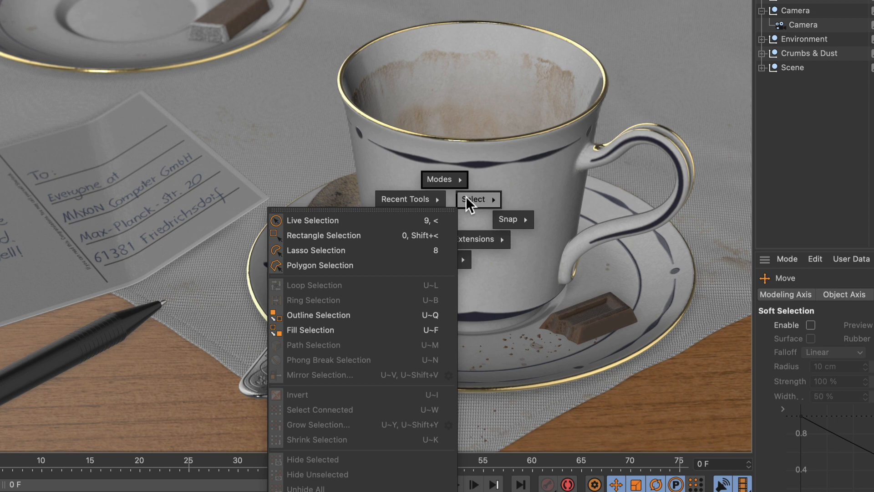
mouse_move(478, 199)
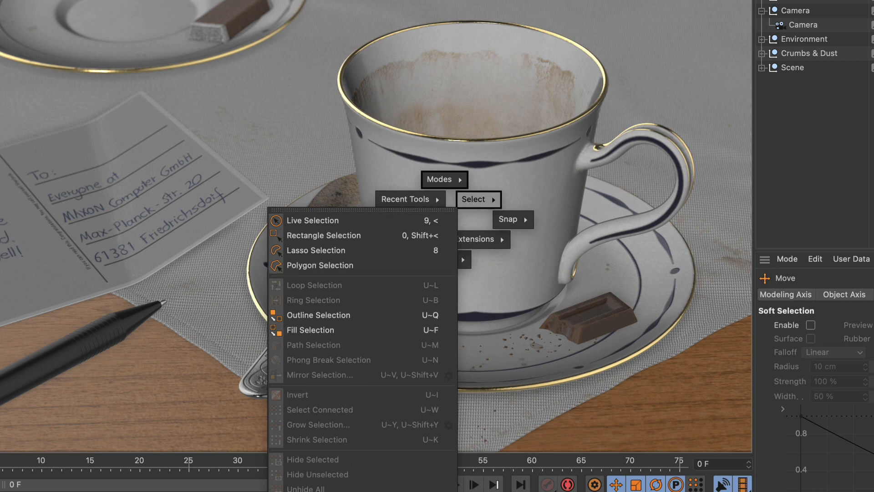
mouse_move(378, 288)
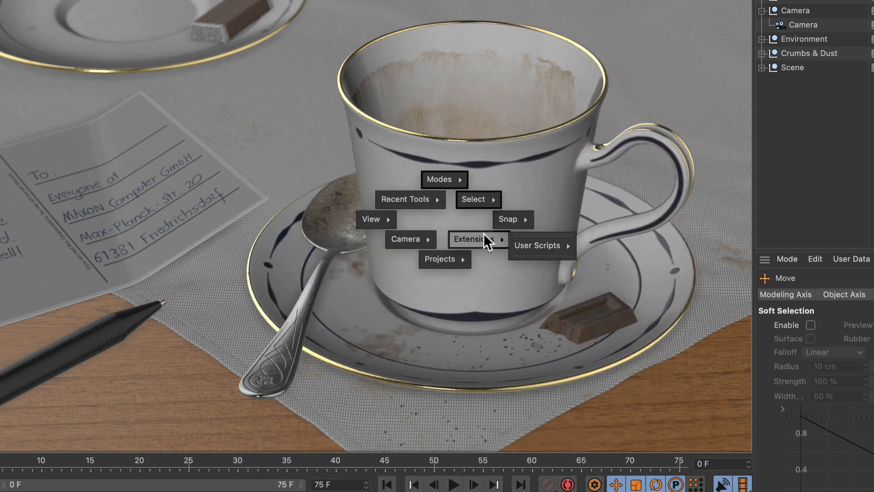
mouse_move(490, 251)
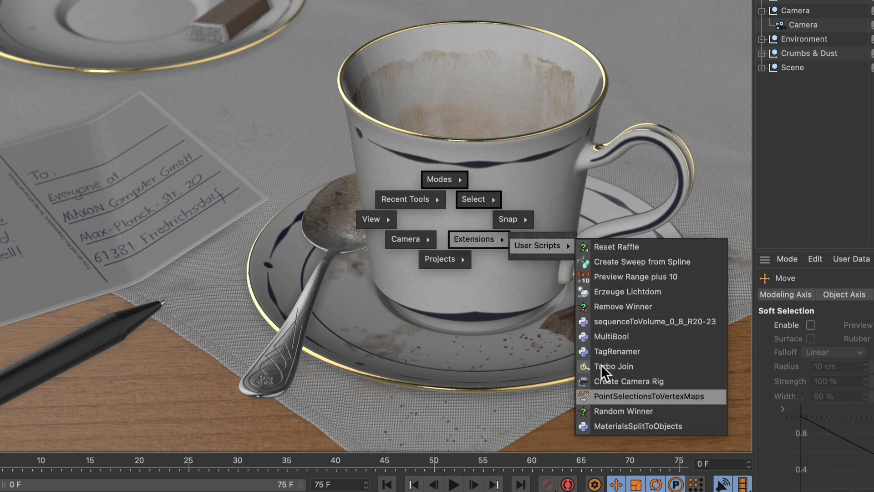
mouse_move(476, 252)
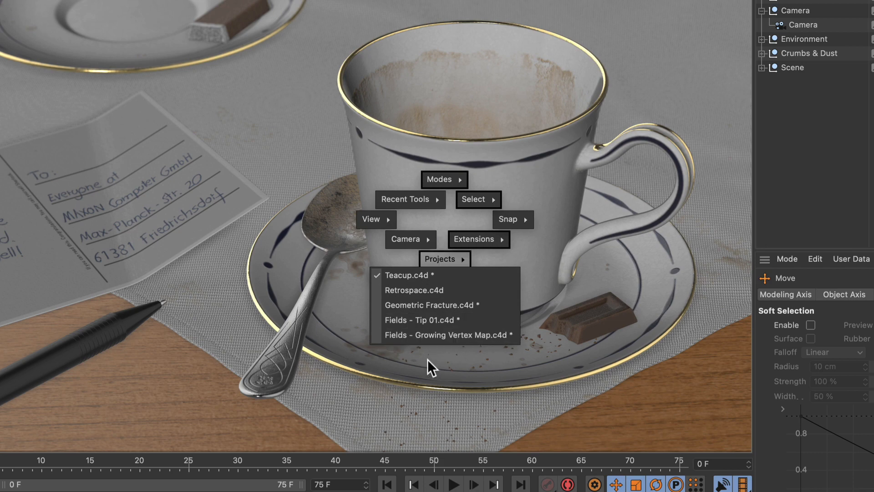
mouse_move(446, 335)
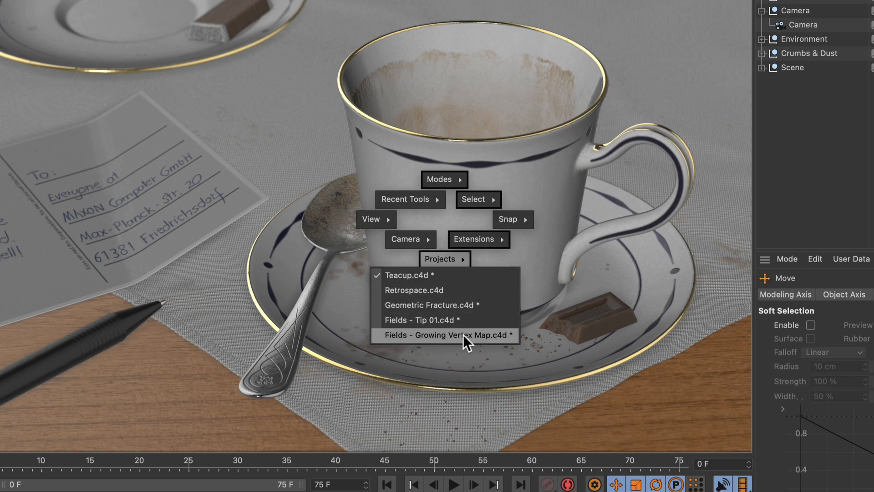
Switch to Fields - Growing Vertex Map.c4d and view it through the Default Camera.
click(445, 335)
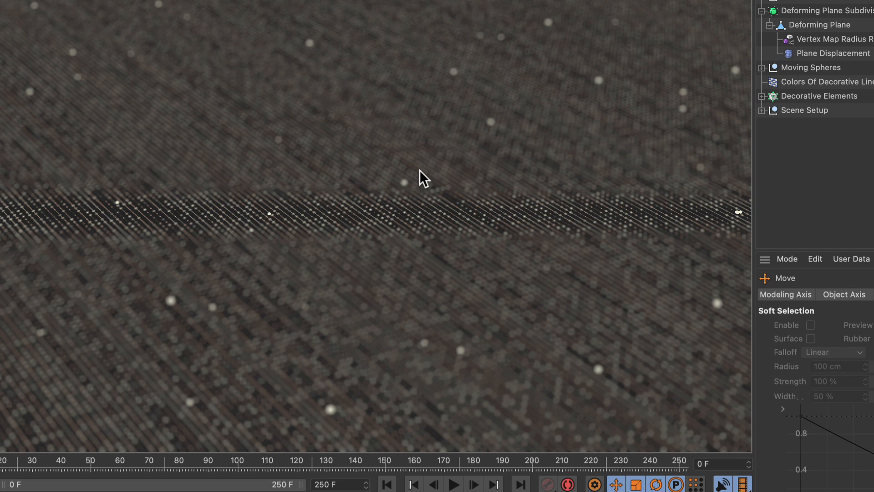
right_click(421, 180)
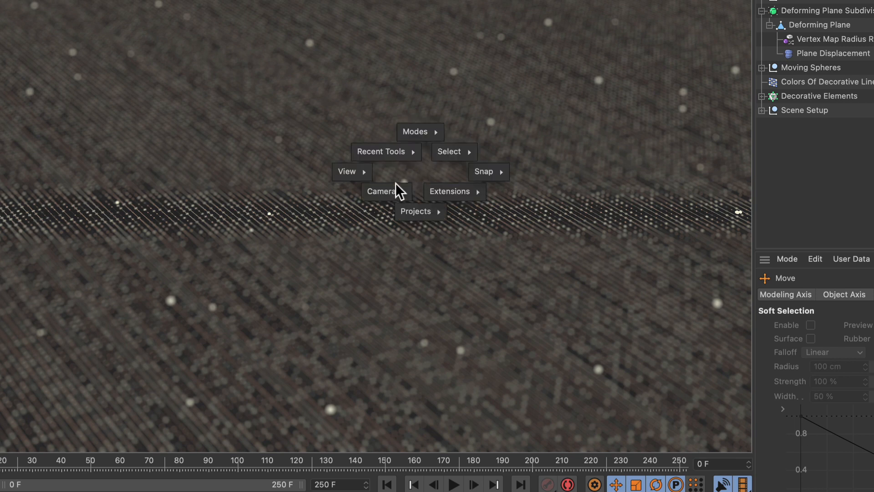
click(381, 191)
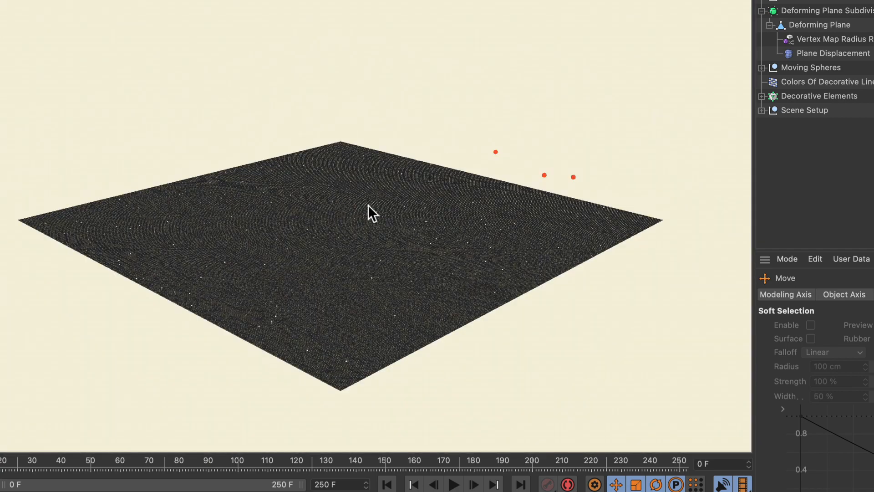
Return the Growing Vertex Map scene to its Movie Camera via the Camera submenu.
right_click(372, 215)
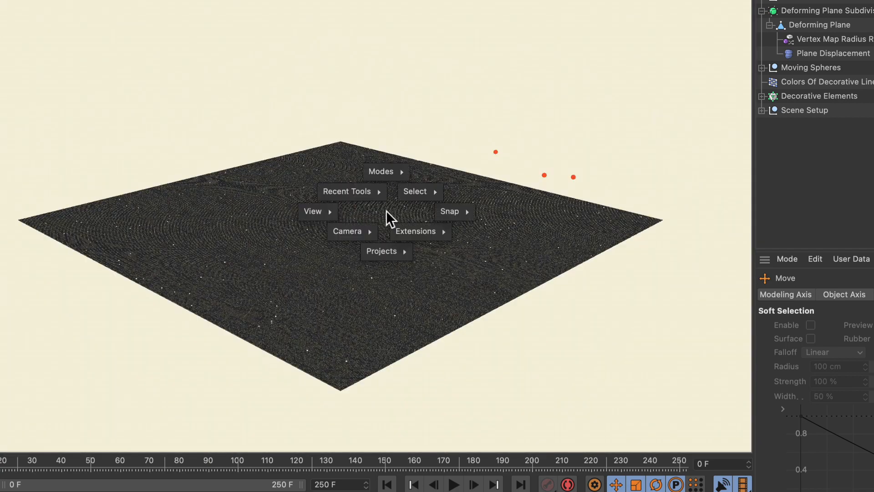
click(349, 231)
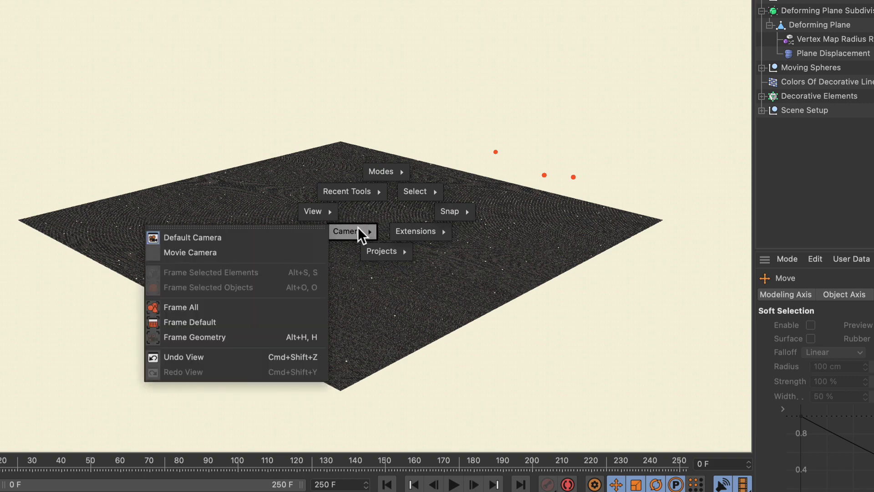
mouse_move(189, 252)
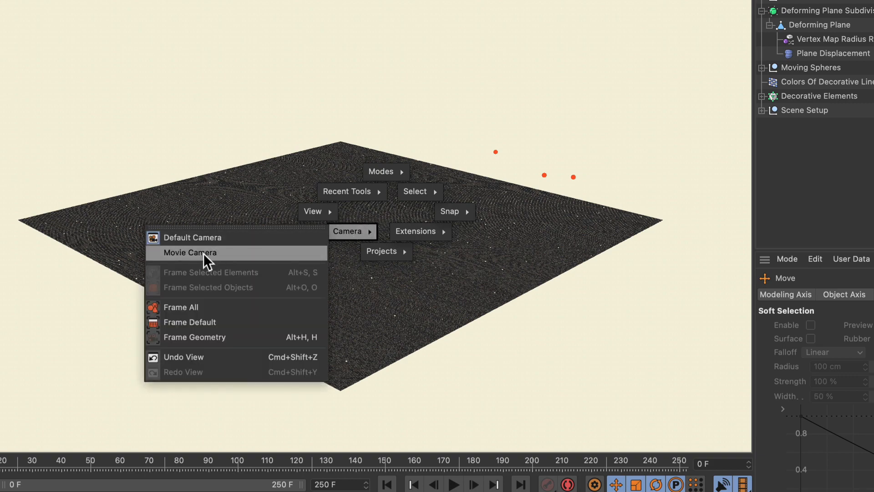
click(191, 252)
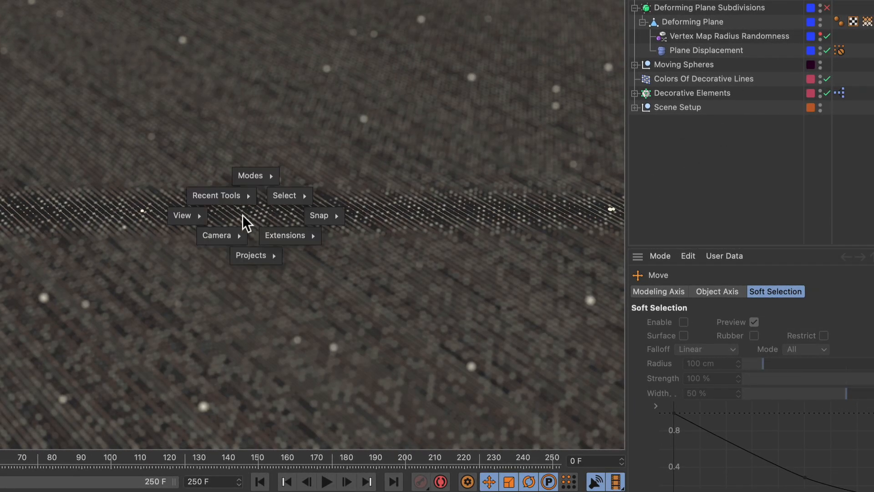
Expand the View submenu listing Gouraud Shading, Quick Shading, Wireframe and other modes.
click(182, 214)
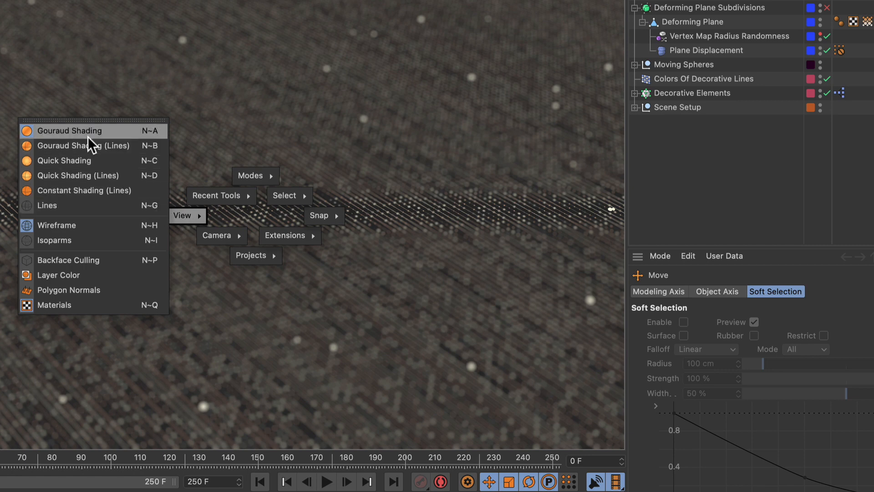
mouse_move(115, 156)
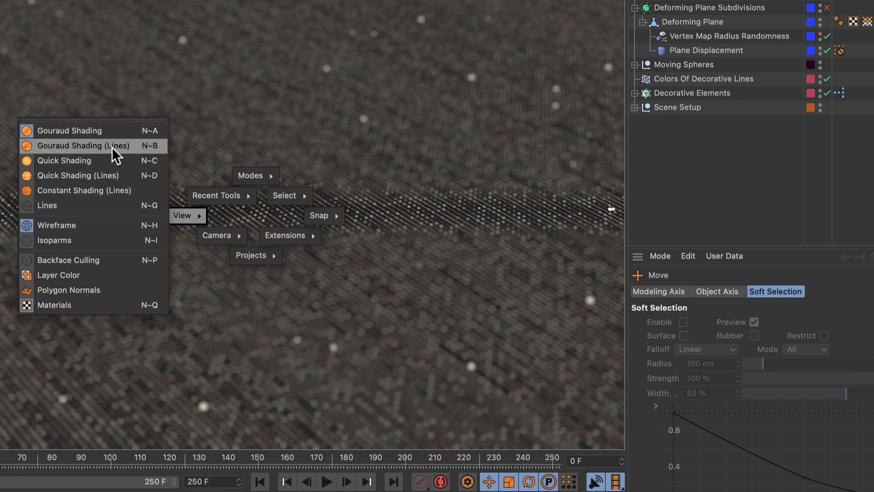
mouse_move(99, 205)
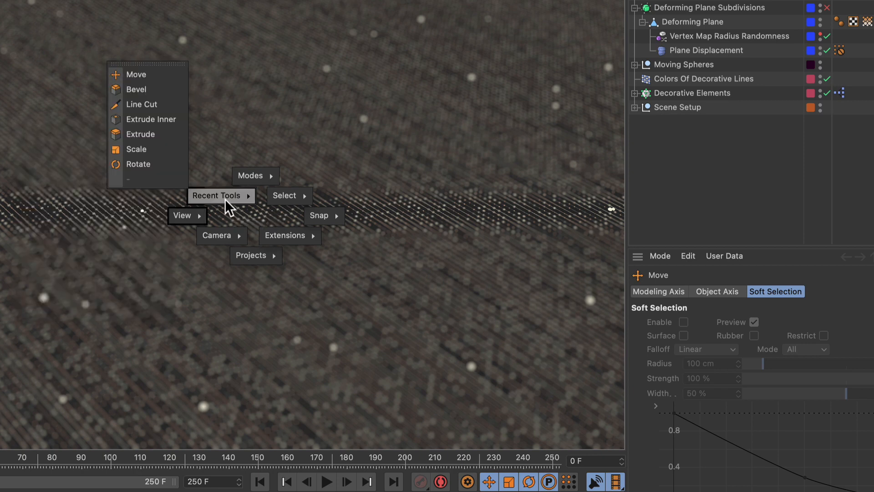
mouse_move(136, 90)
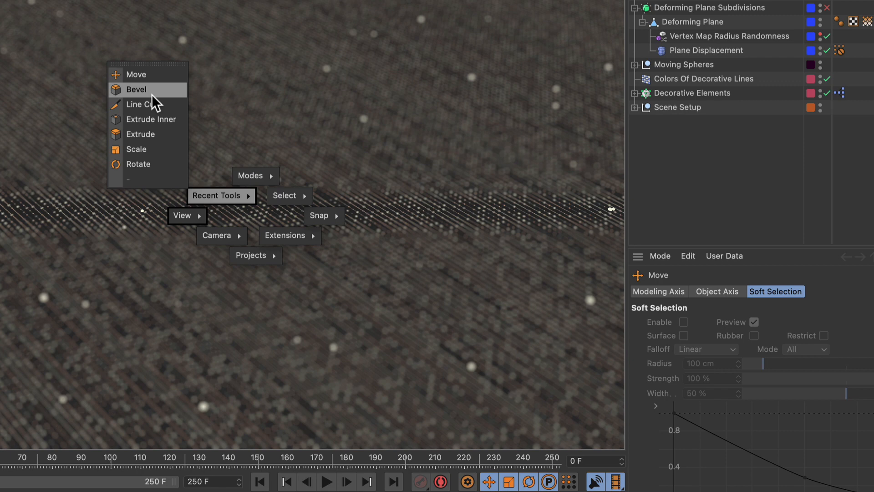
mouse_move(156, 105)
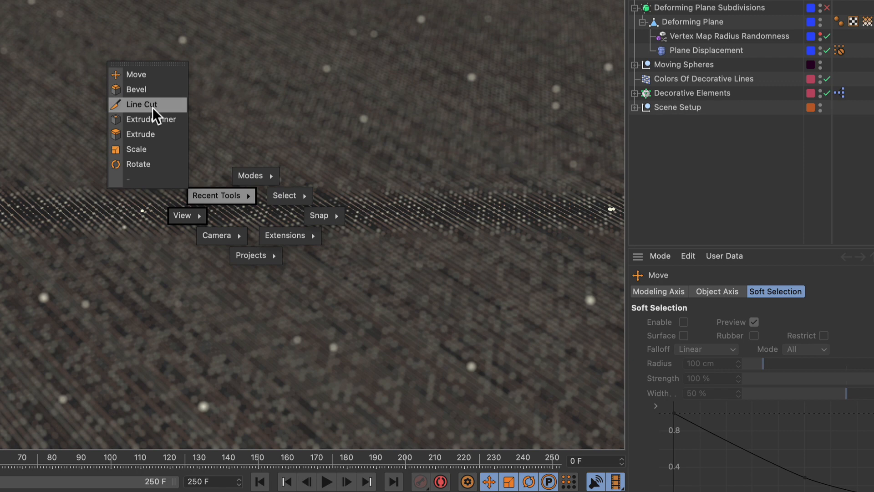